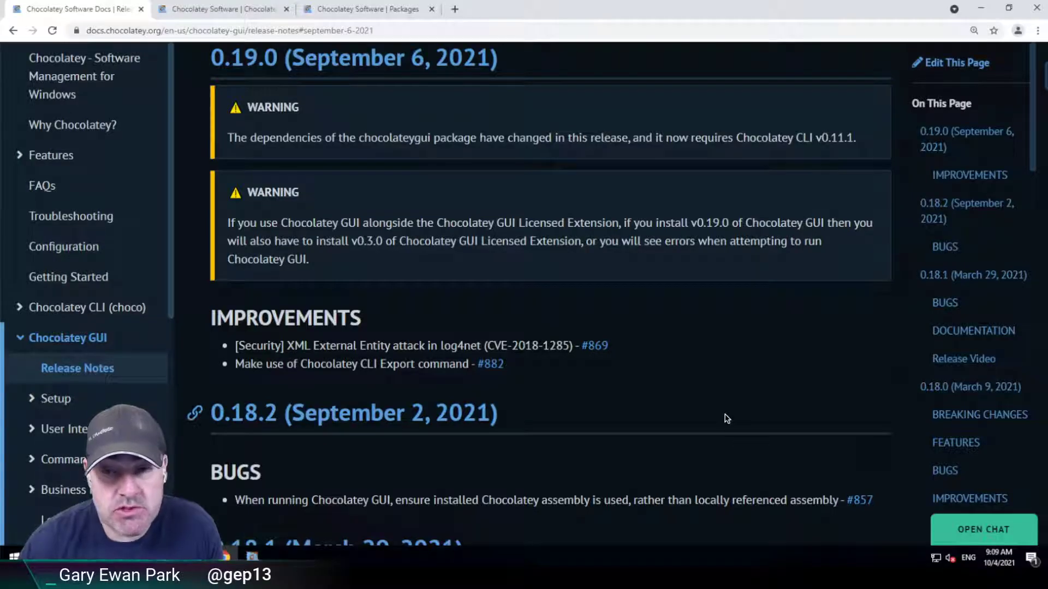
mouse_move(478, 202)
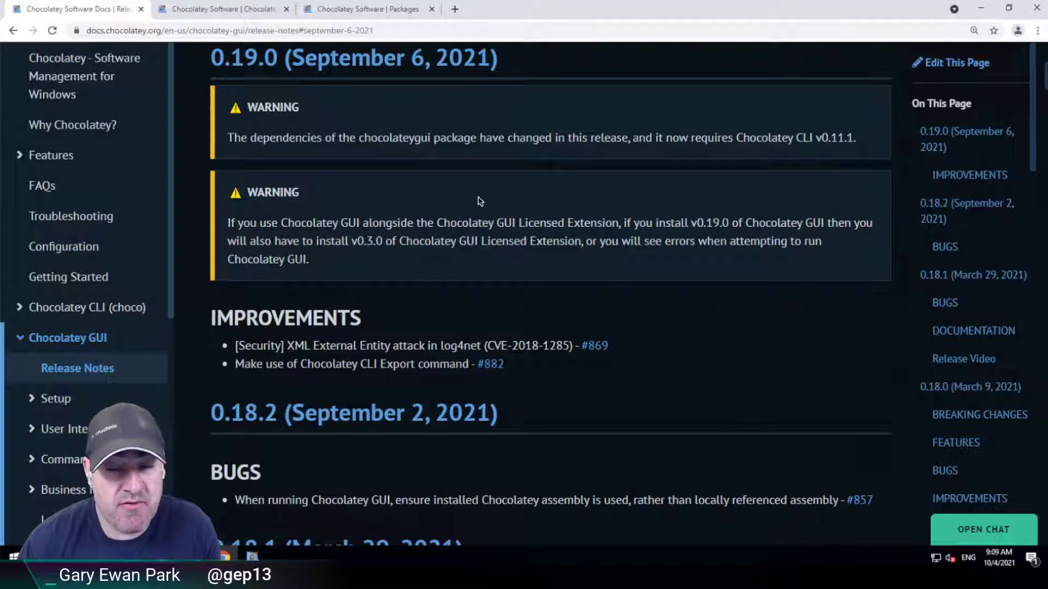
mouse_move(427, 207)
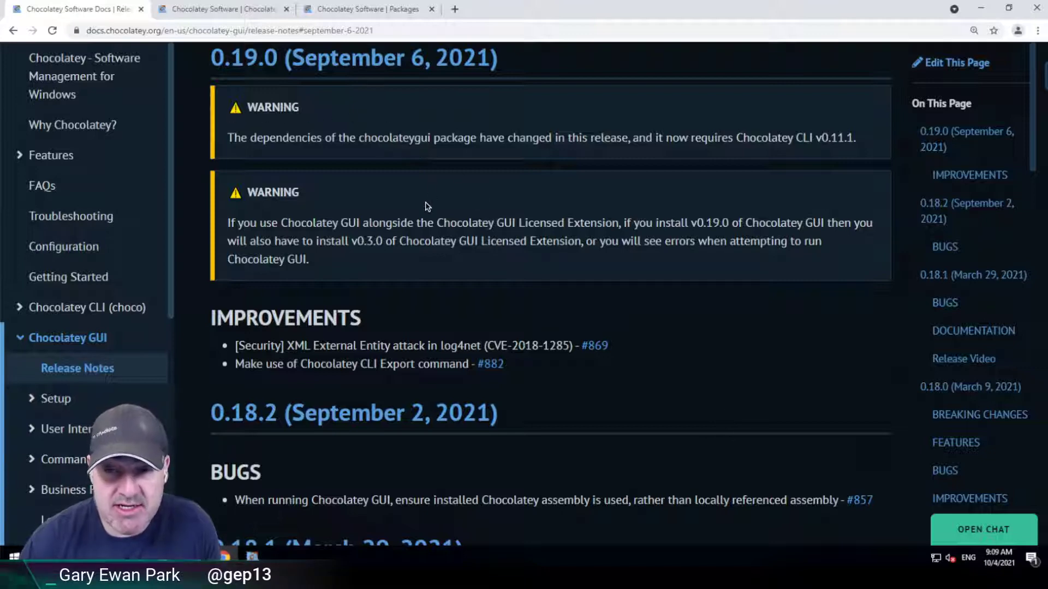
mouse_move(371, 154)
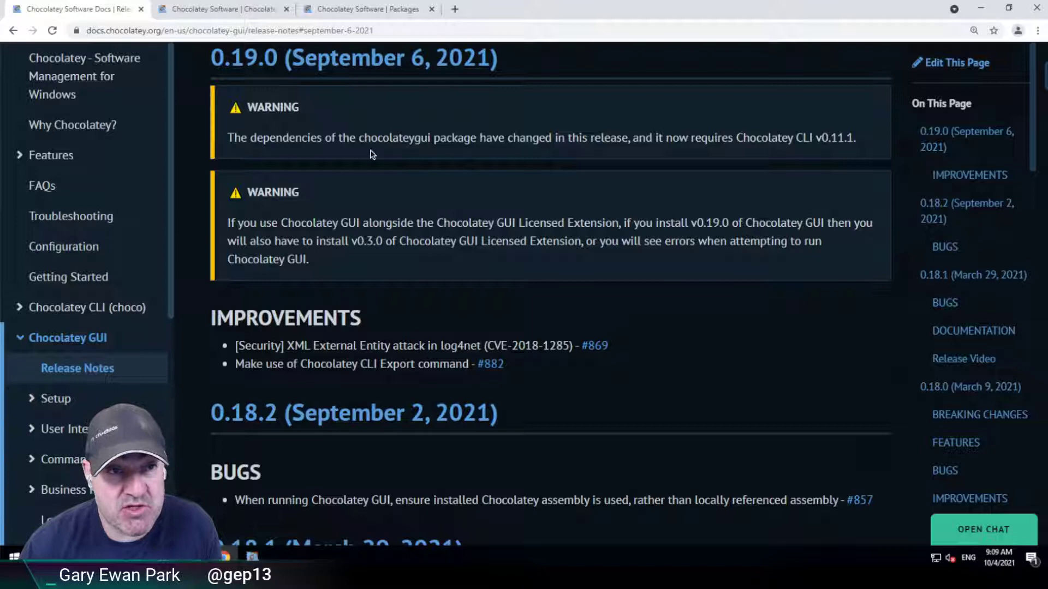
mouse_move(277, 145)
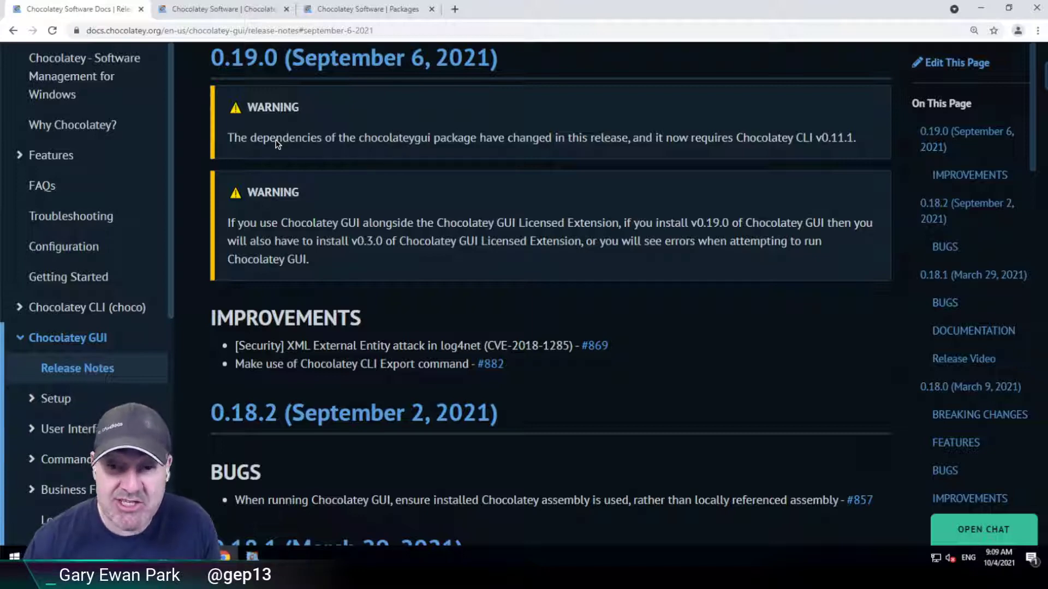
mouse_move(858, 142)
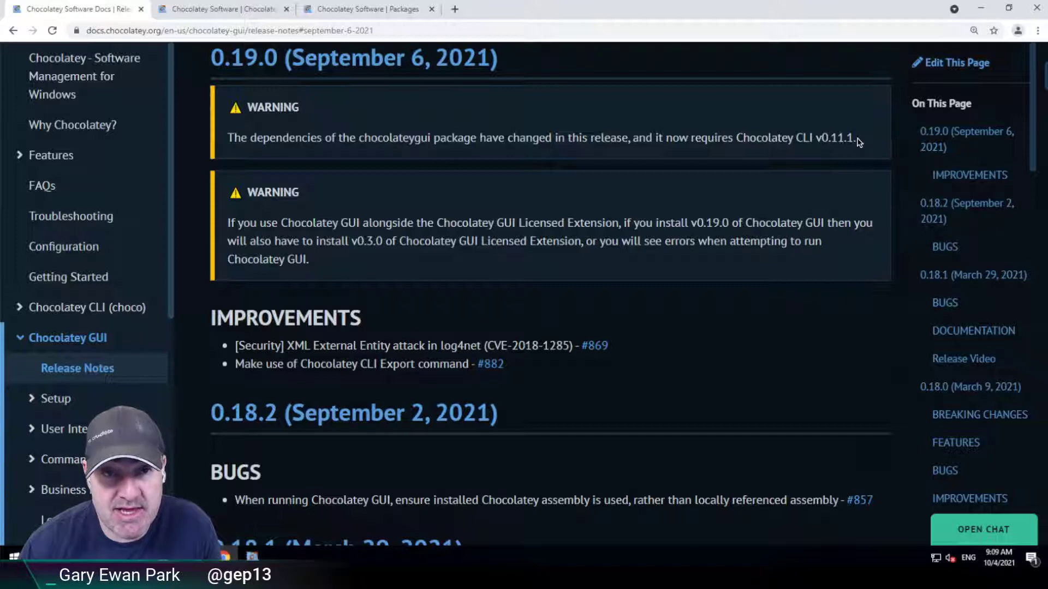
- Review the 0.19.0 release notes, highlighting the required Chocolatey CLI version
double_click(833, 138)
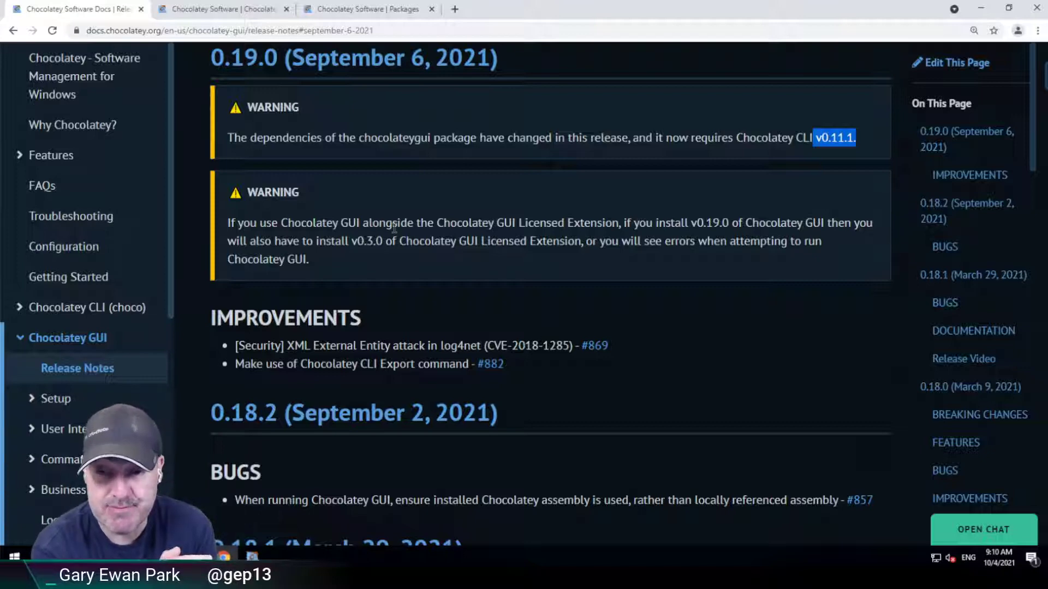
scroll("down", 3)
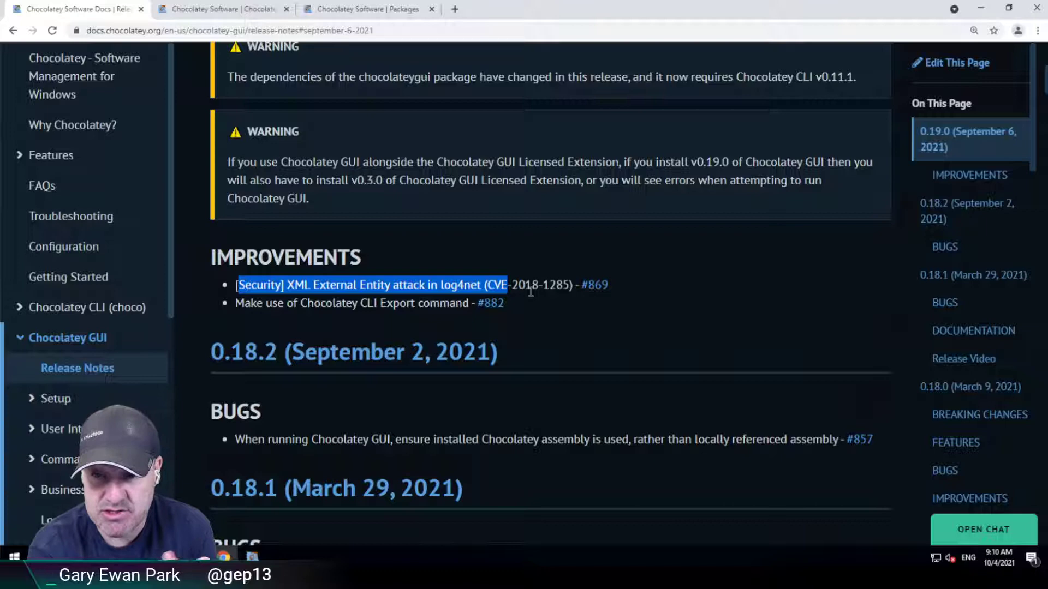
mouse_move(548, 280)
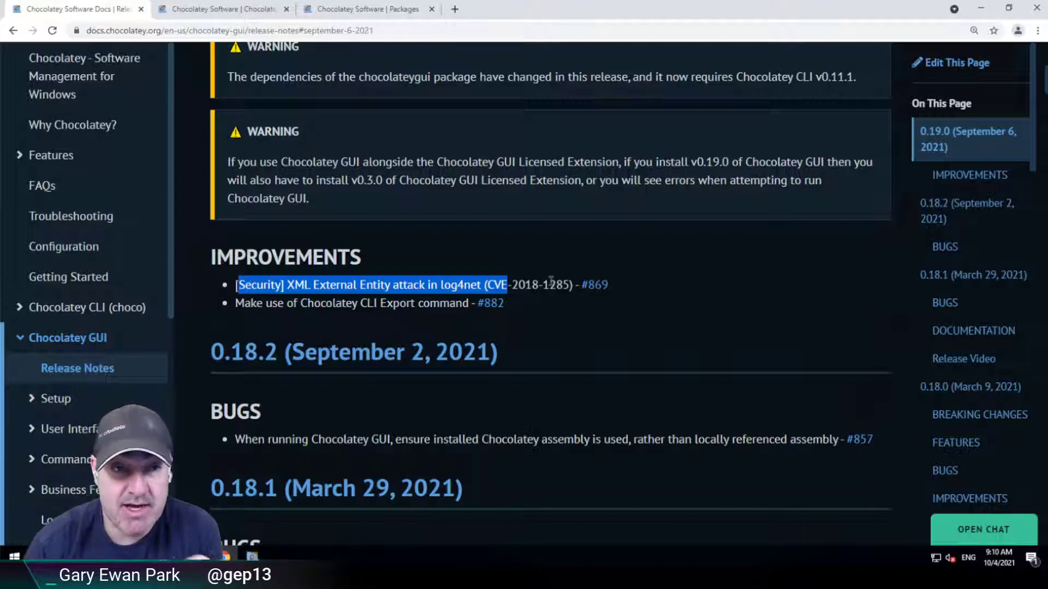
left_click(554, 284)
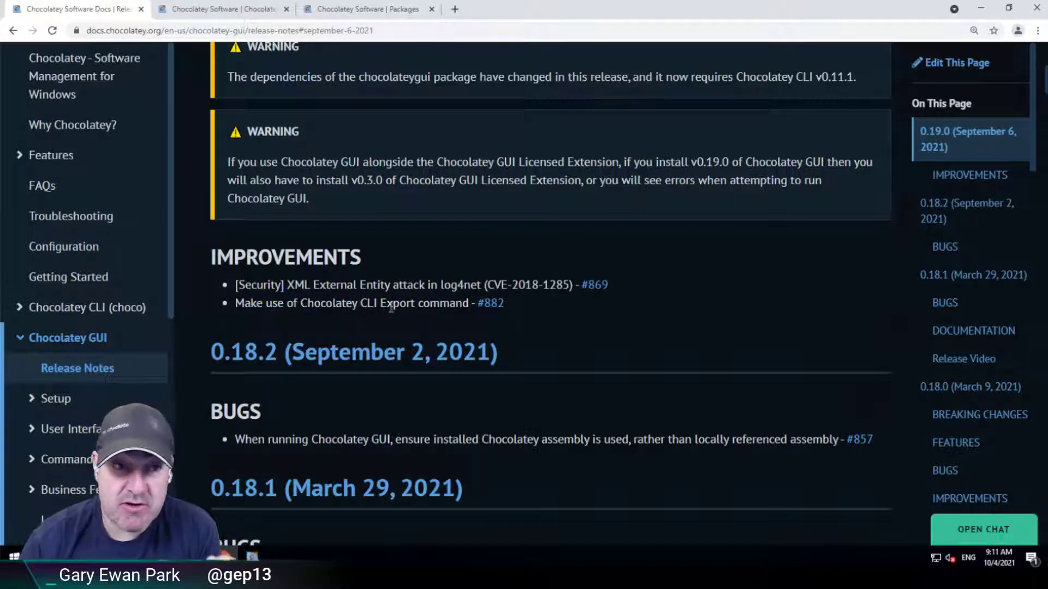
mouse_move(283, 538)
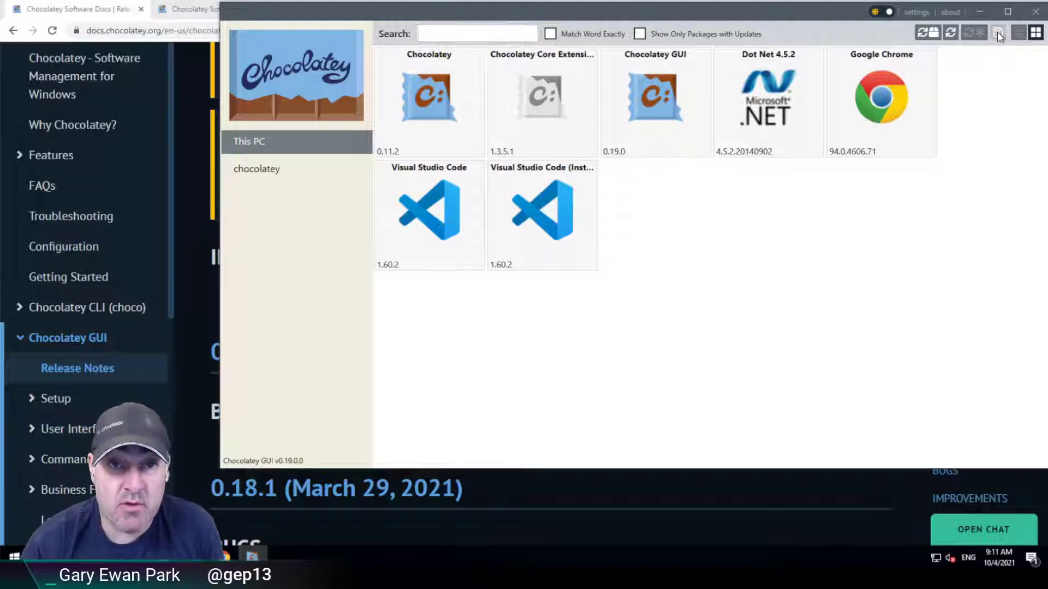
- Export the installed packages list and save it as packages.config in C:\Packages
left_click(998, 32)
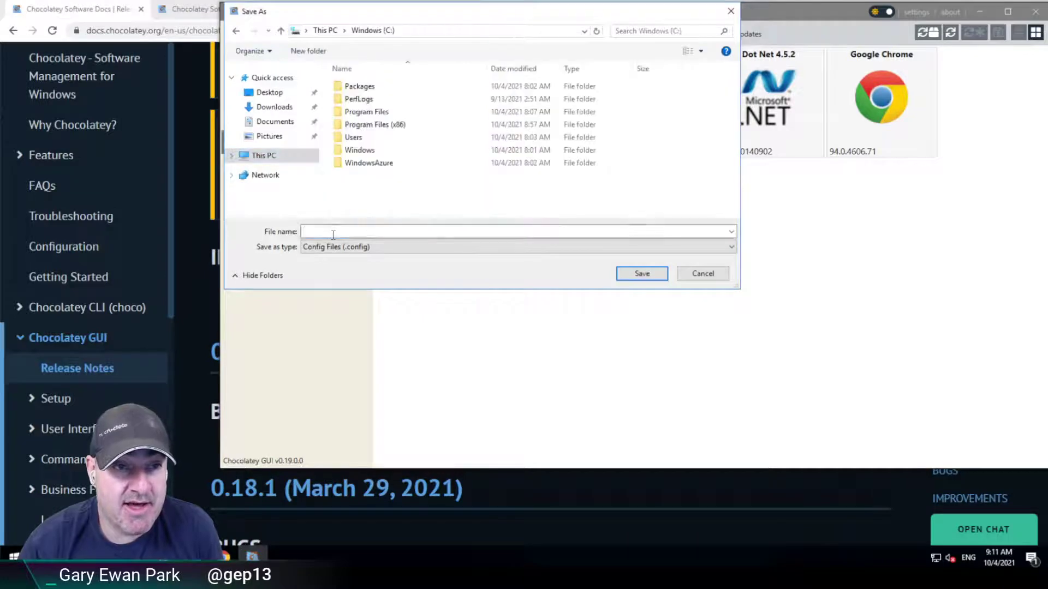
type("packages.")
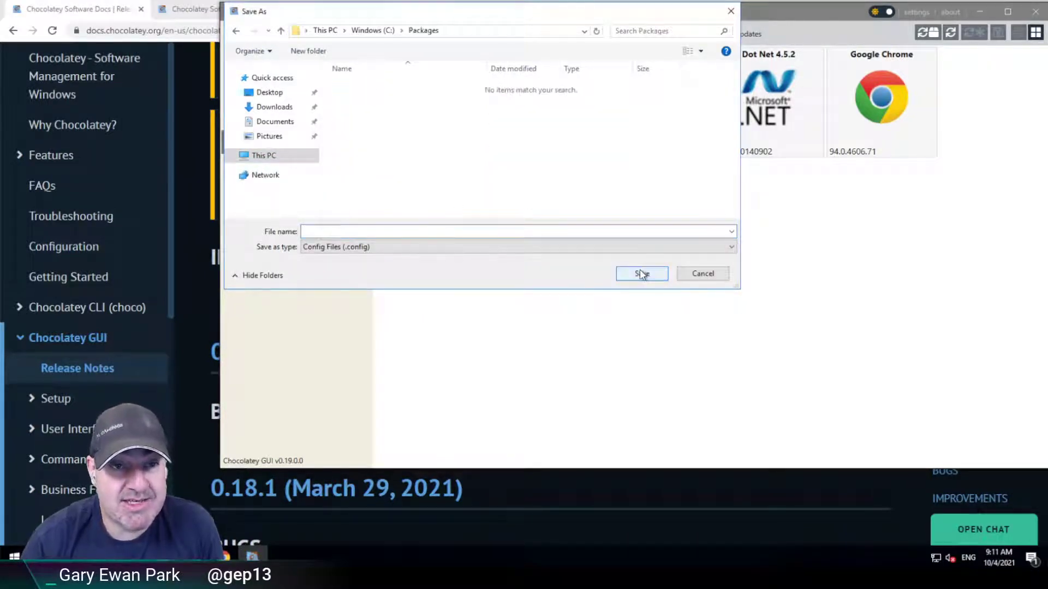
mouse_move(407, 69)
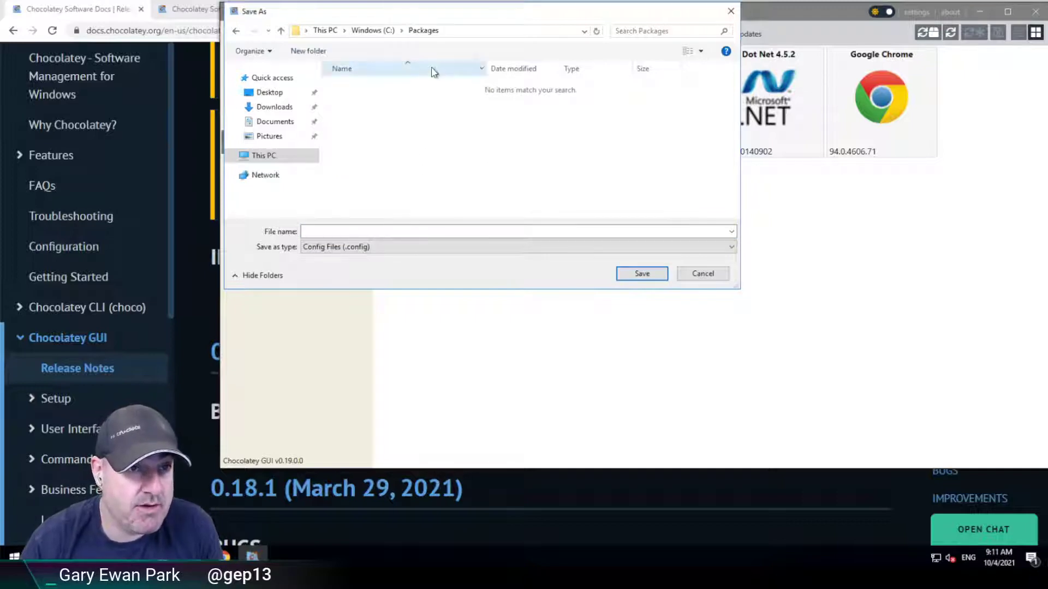
type("packages.config")
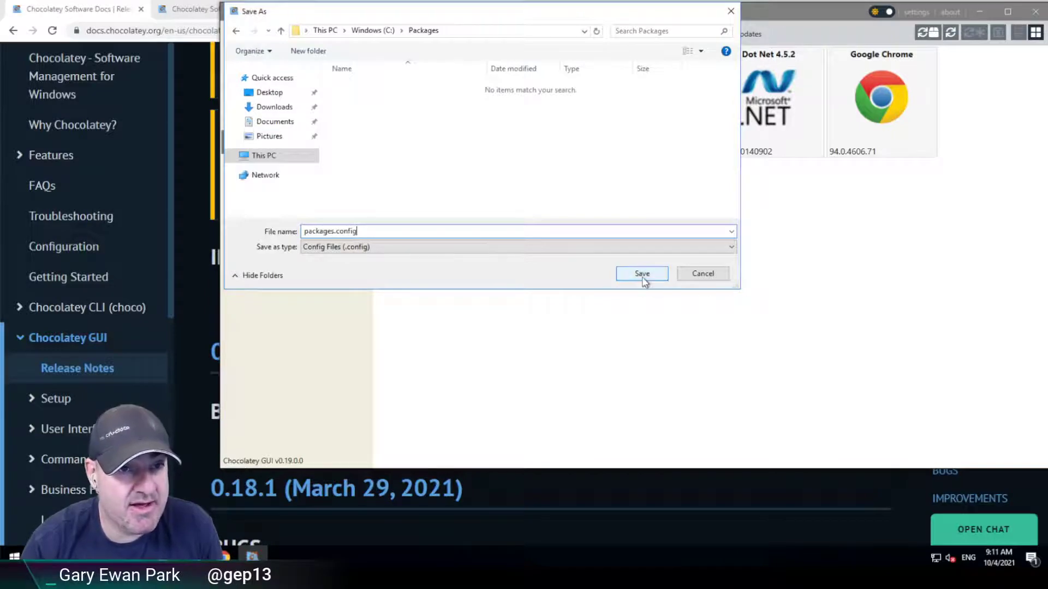
left_click(641, 274)
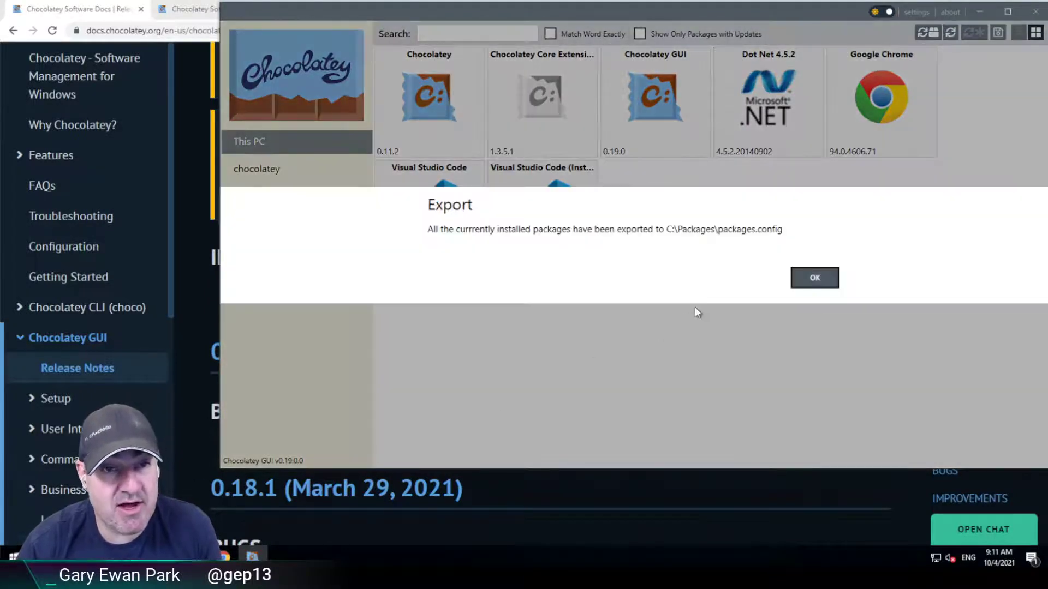
- Dismiss the export confirmation, then open packages.config from the C:\Packages folder
left_click(814, 278)
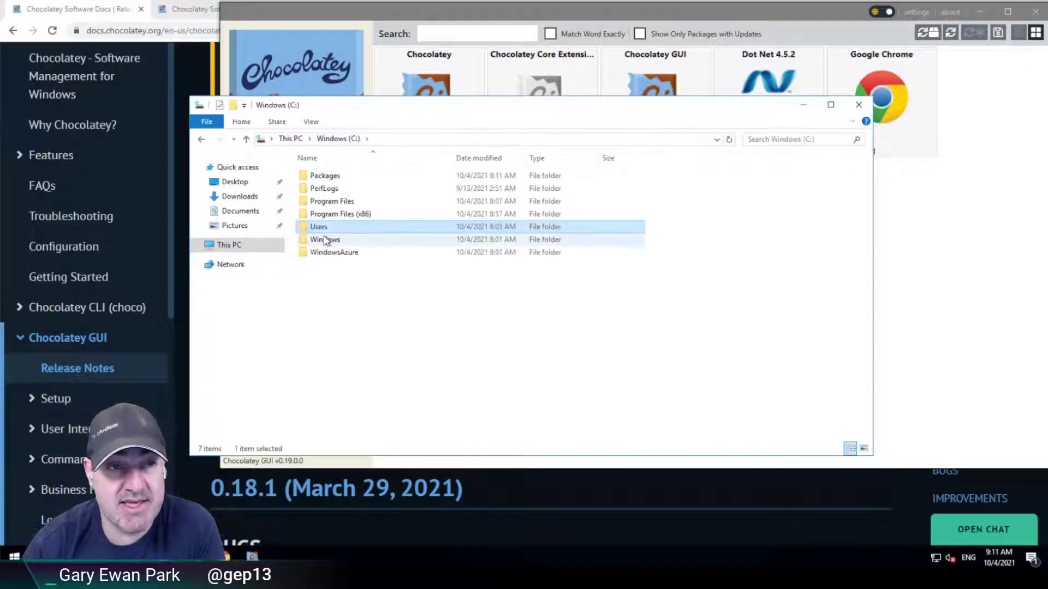
double_click(325, 175)
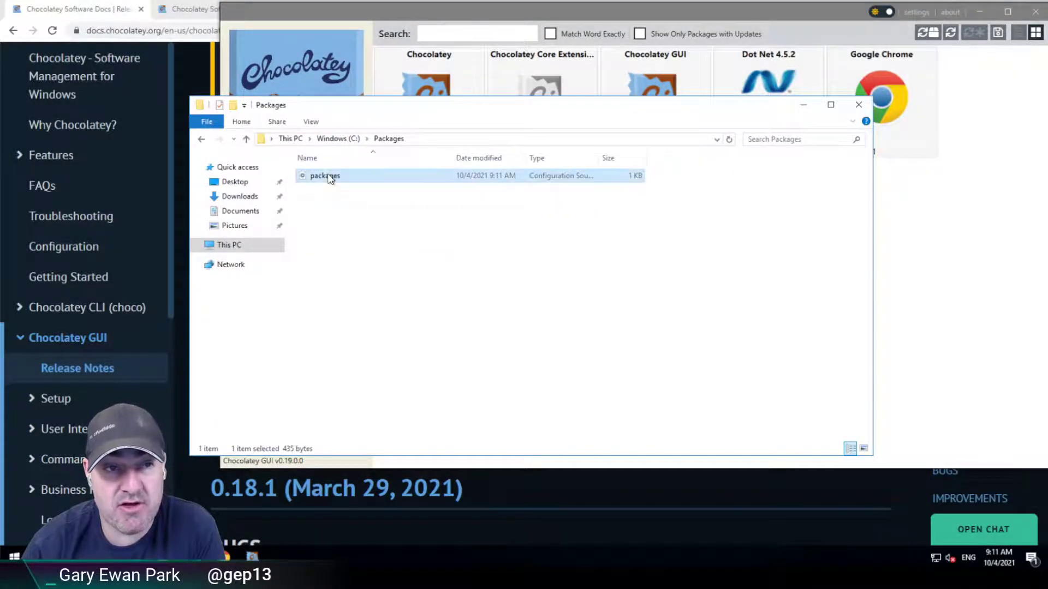
double_click(324, 175)
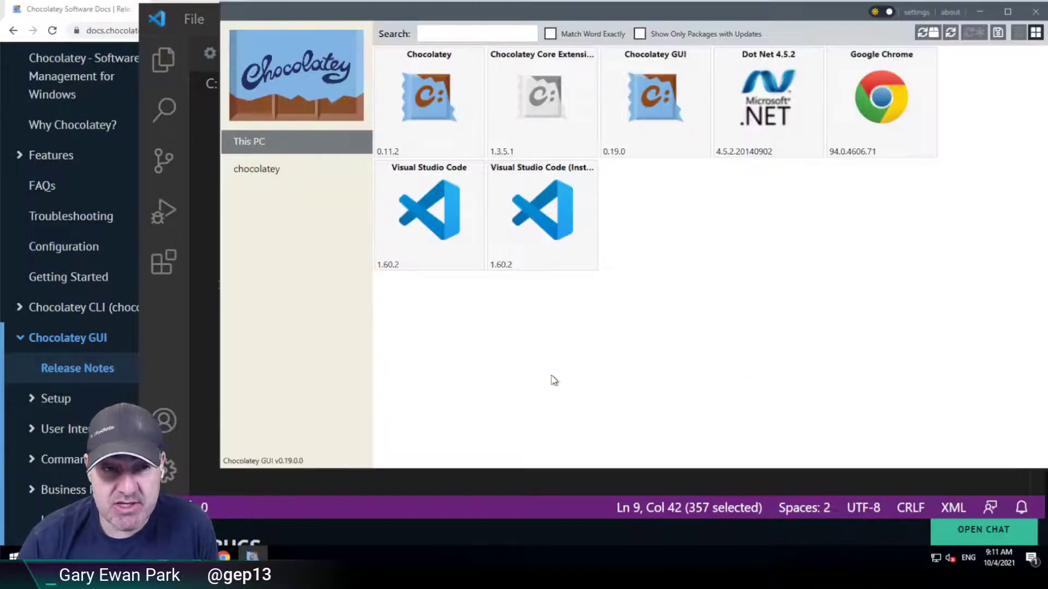
mouse_move(999, 32)
type("ch")
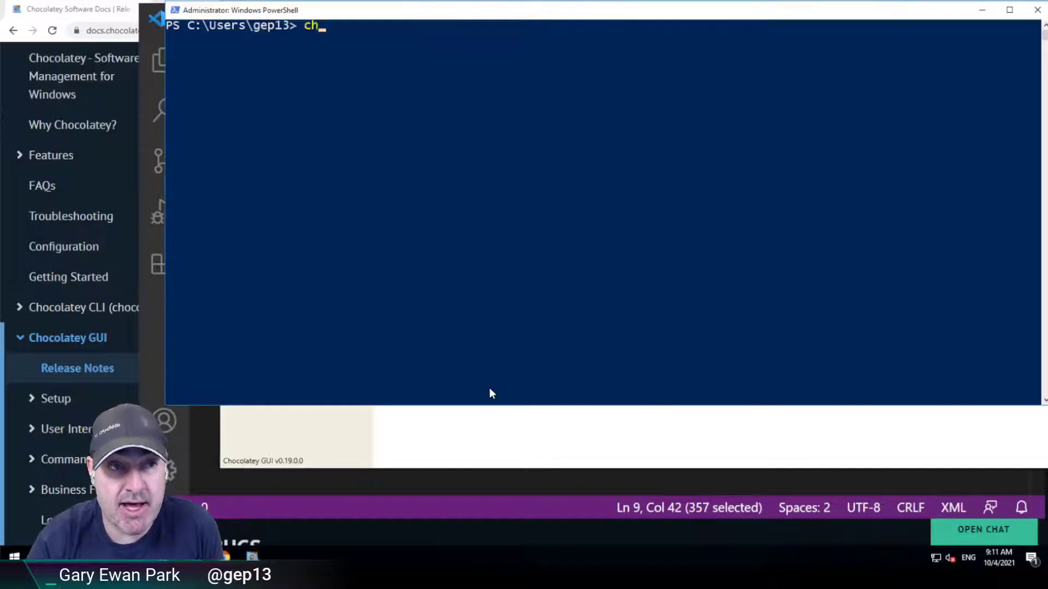
- Run 'choco export' in PowerShell to export the installed packages
type("oco export")
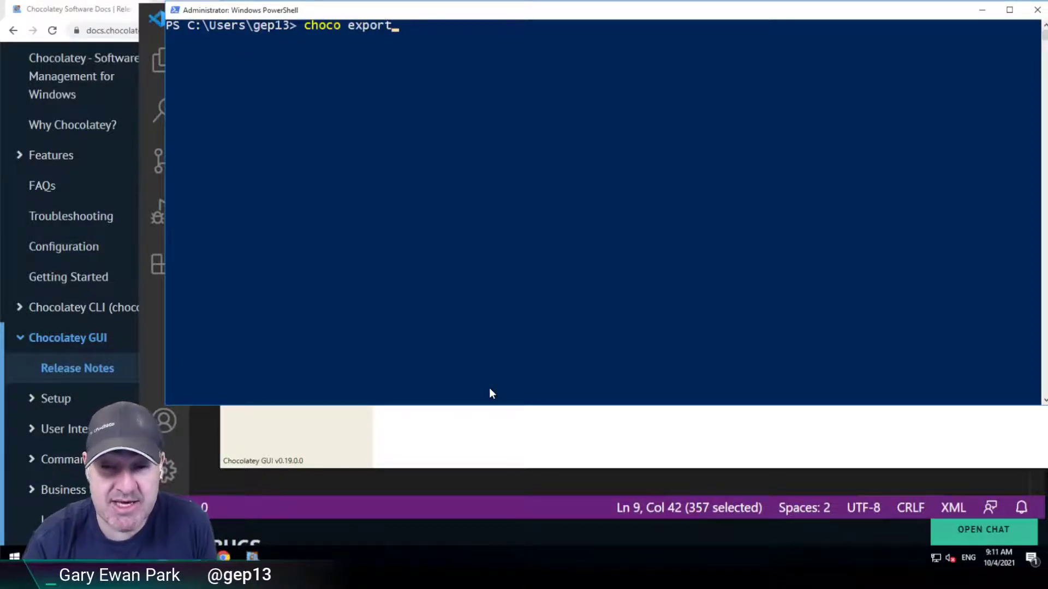
key("Return")
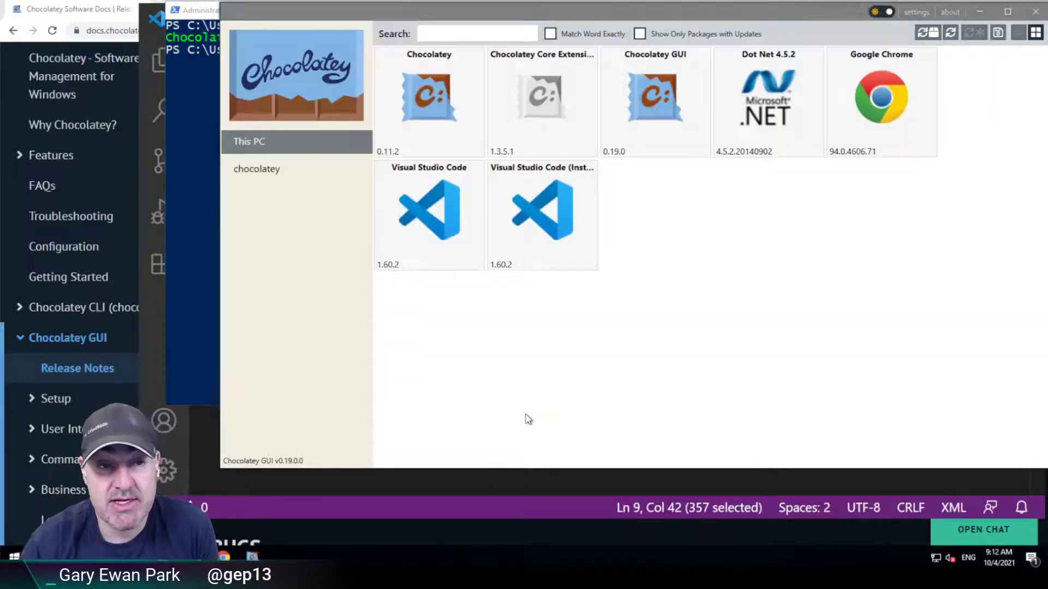
mouse_move(536, 390)
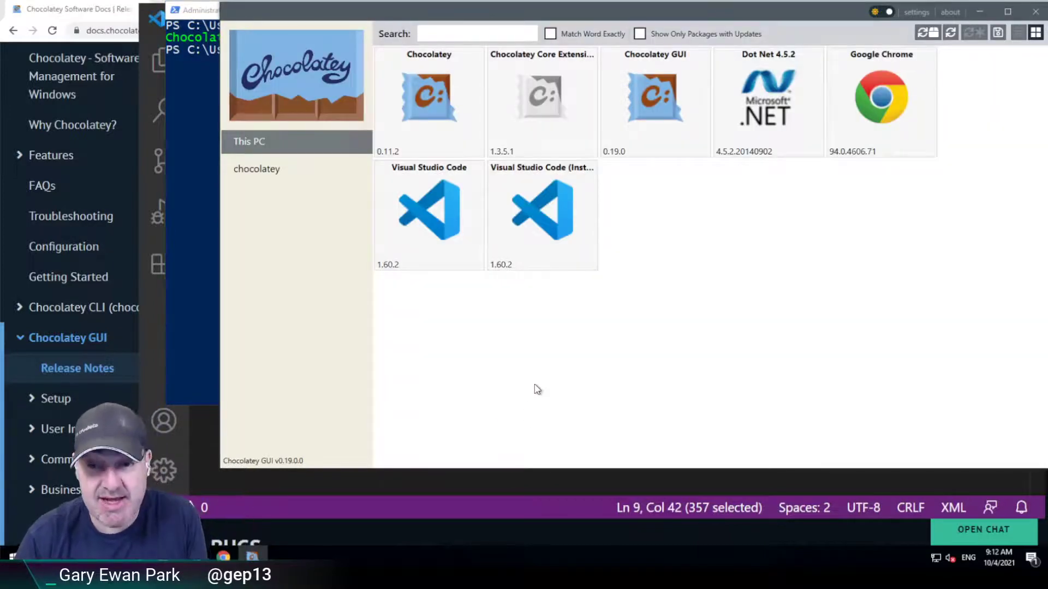